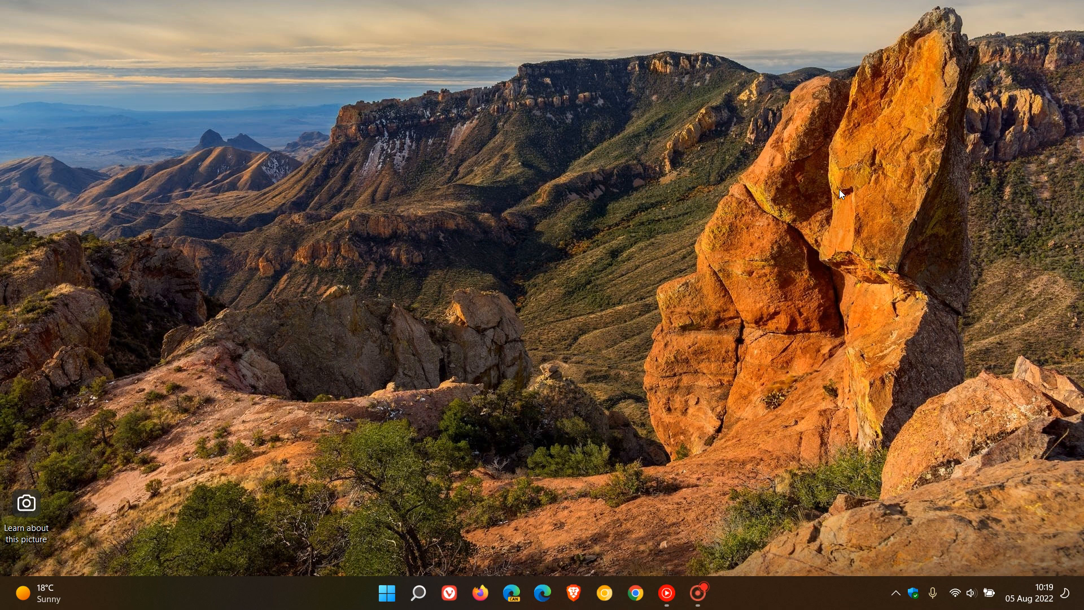
mouse_move(771, 252)
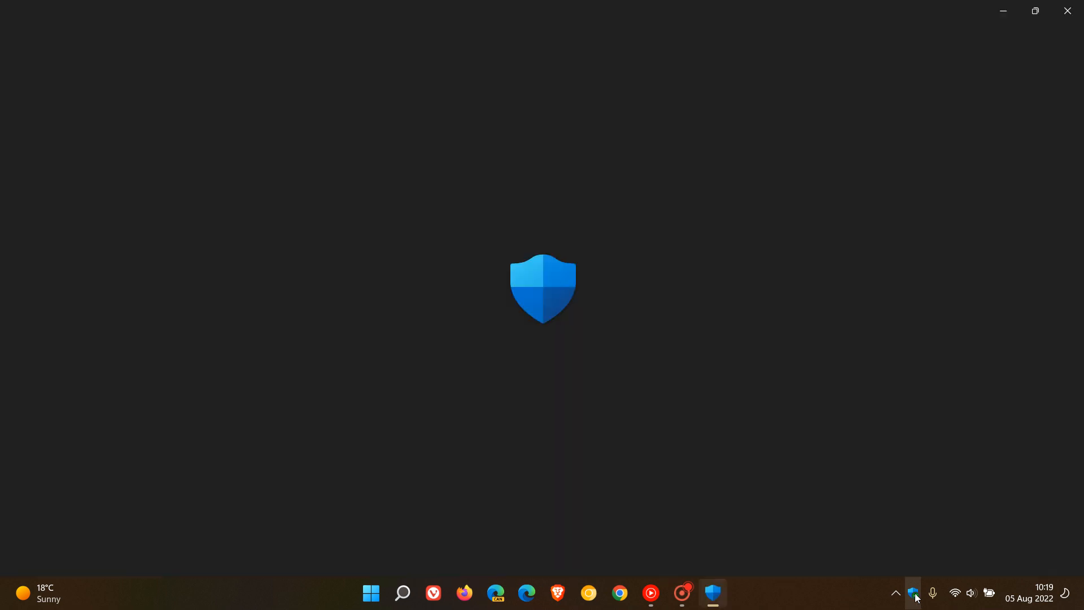
Launch Windows Security from the system tray shield icon to show Security at a glance
click(912, 593)
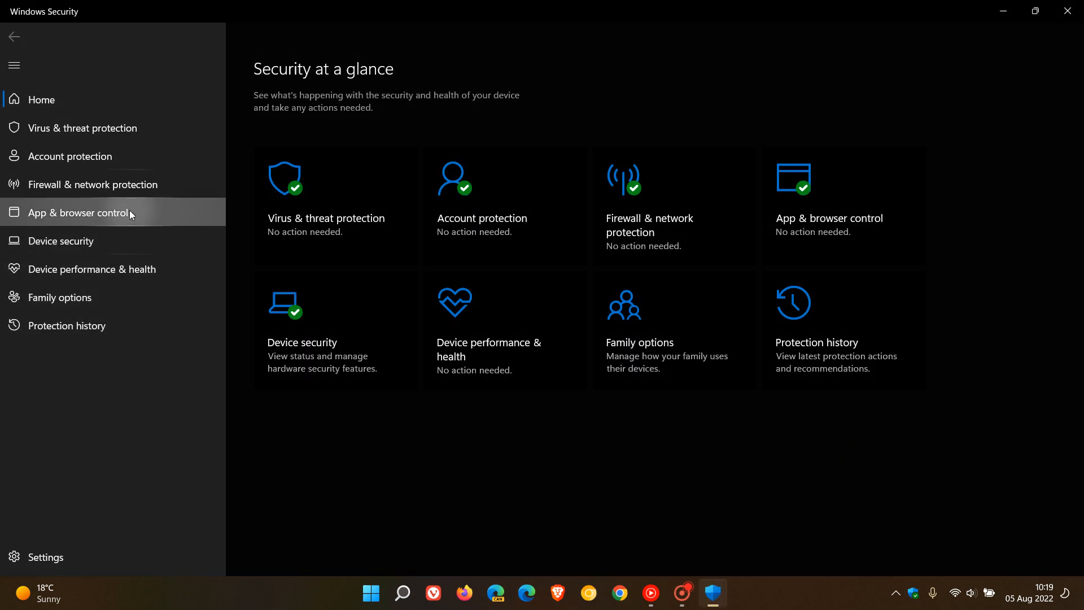
click(79, 212)
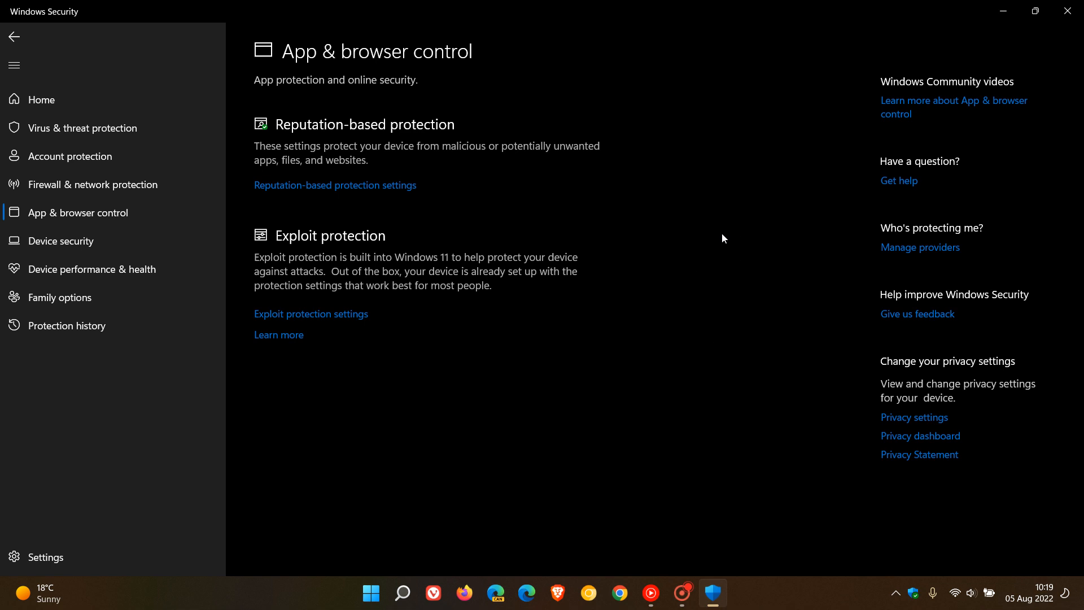
mouse_move(560, 188)
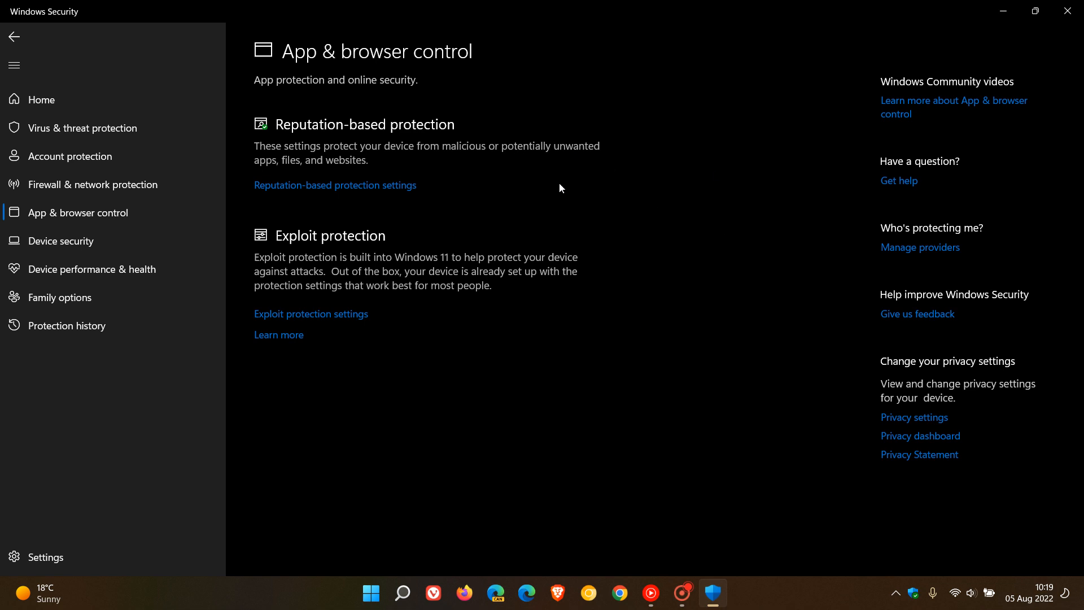
mouse_move(635, 300)
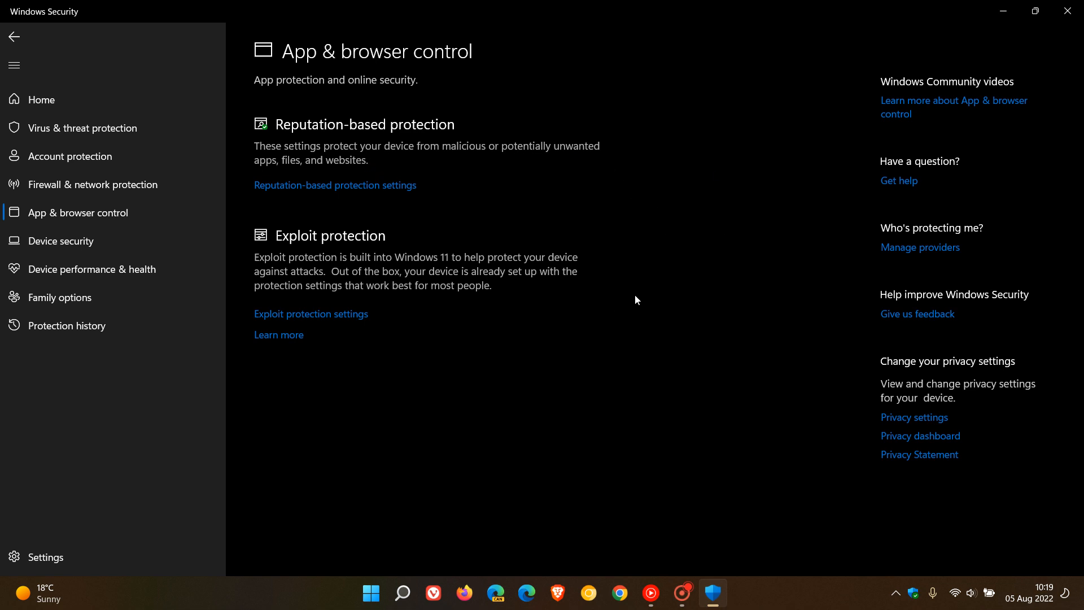
mouse_move(699, 256)
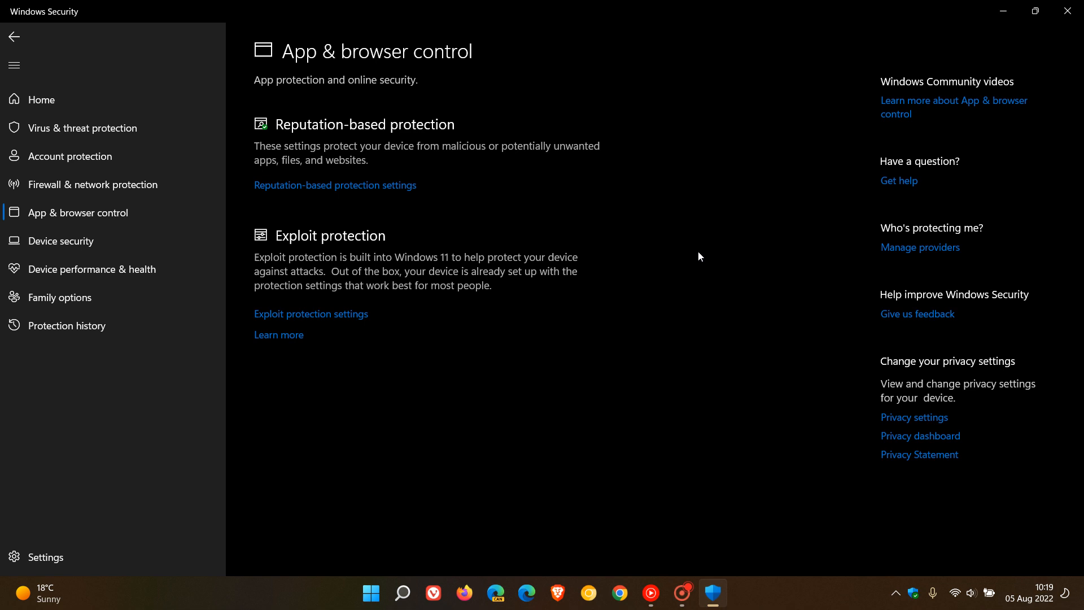
mouse_move(769, 233)
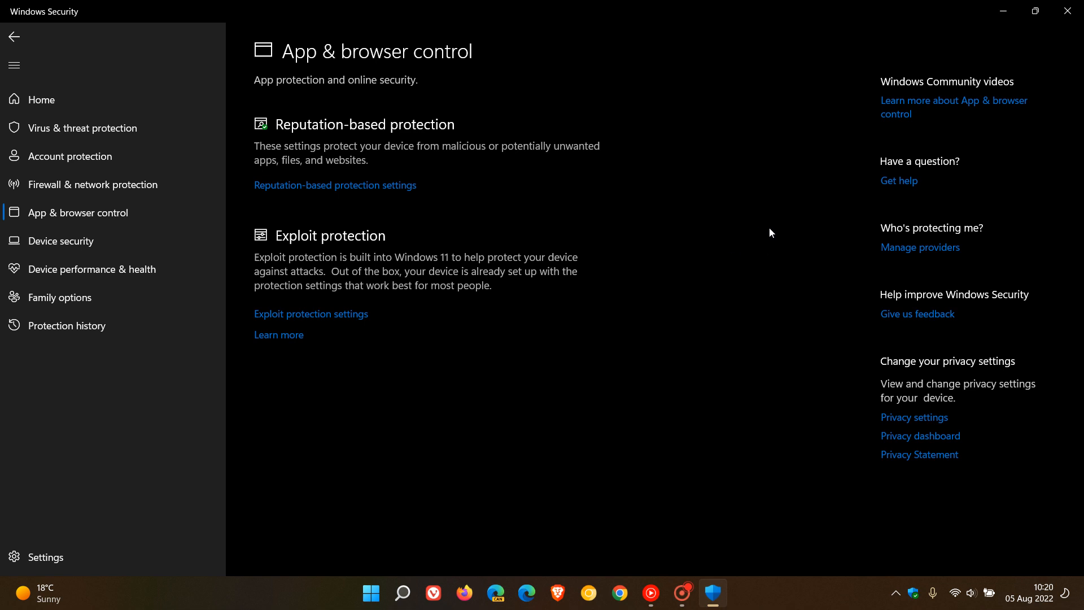
mouse_move(758, 206)
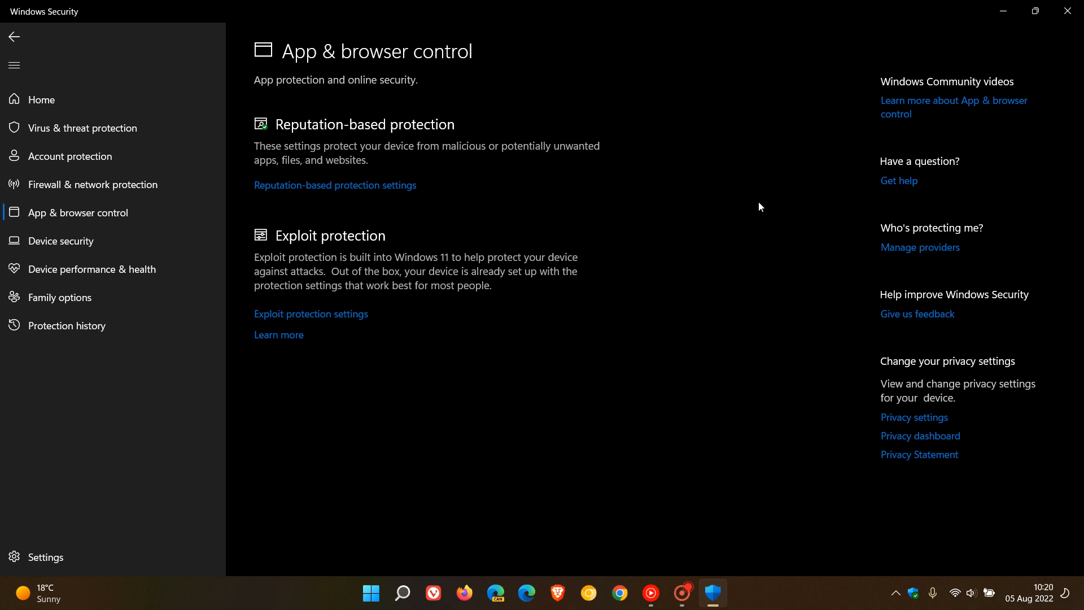
mouse_move(755, 229)
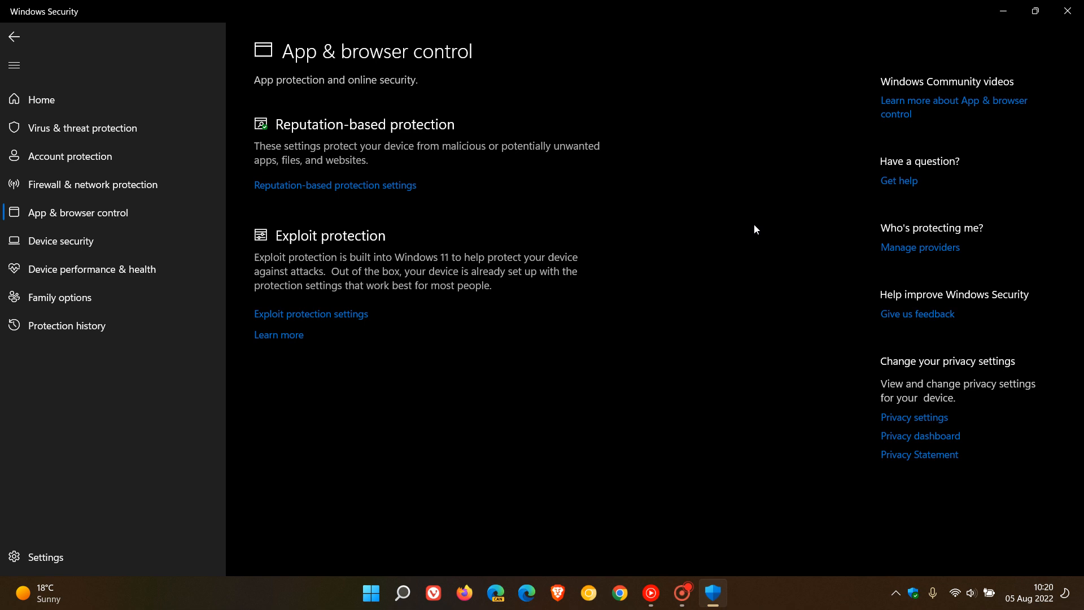
mouse_move(736, 224)
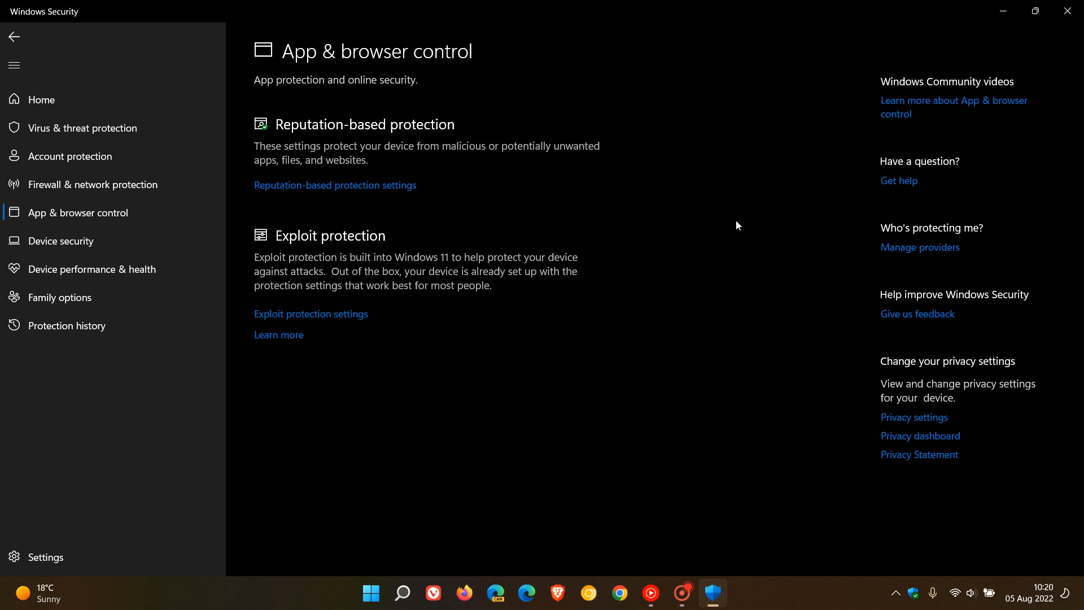
mouse_move(729, 236)
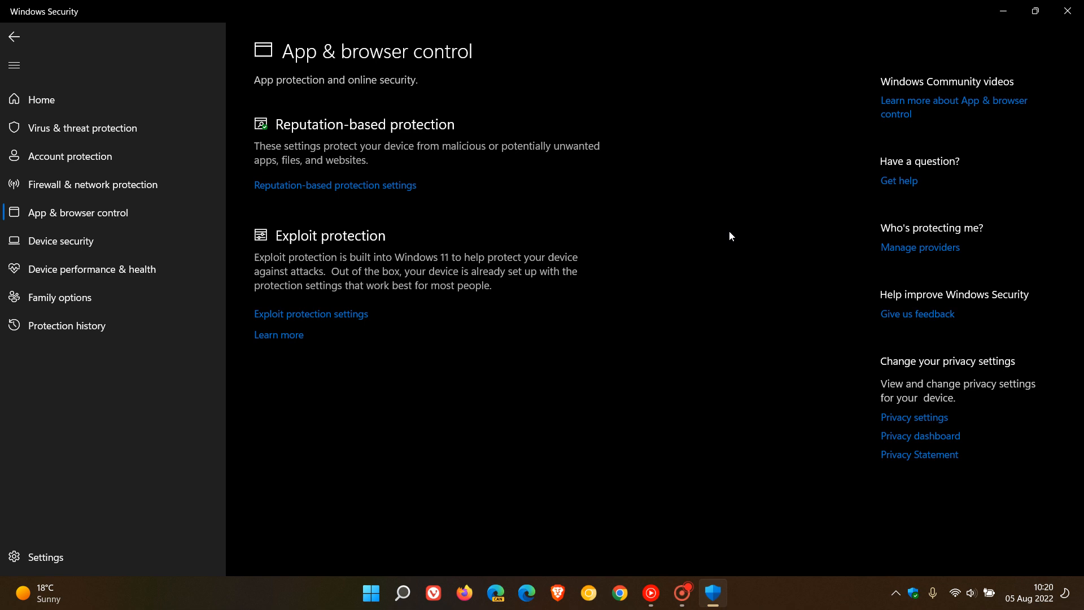
mouse_move(292, 102)
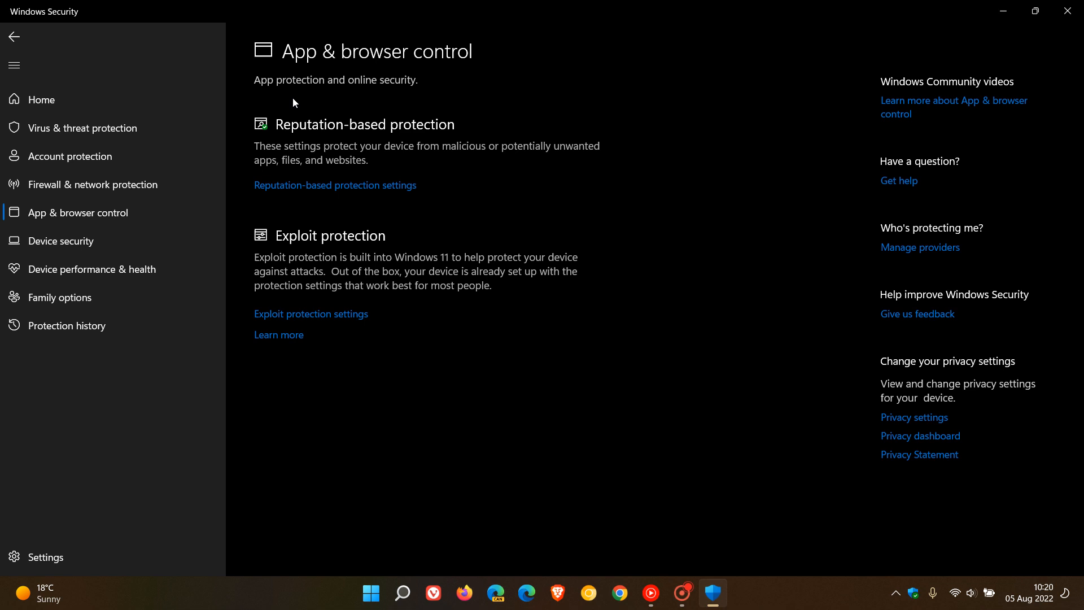
mouse_move(305, 119)
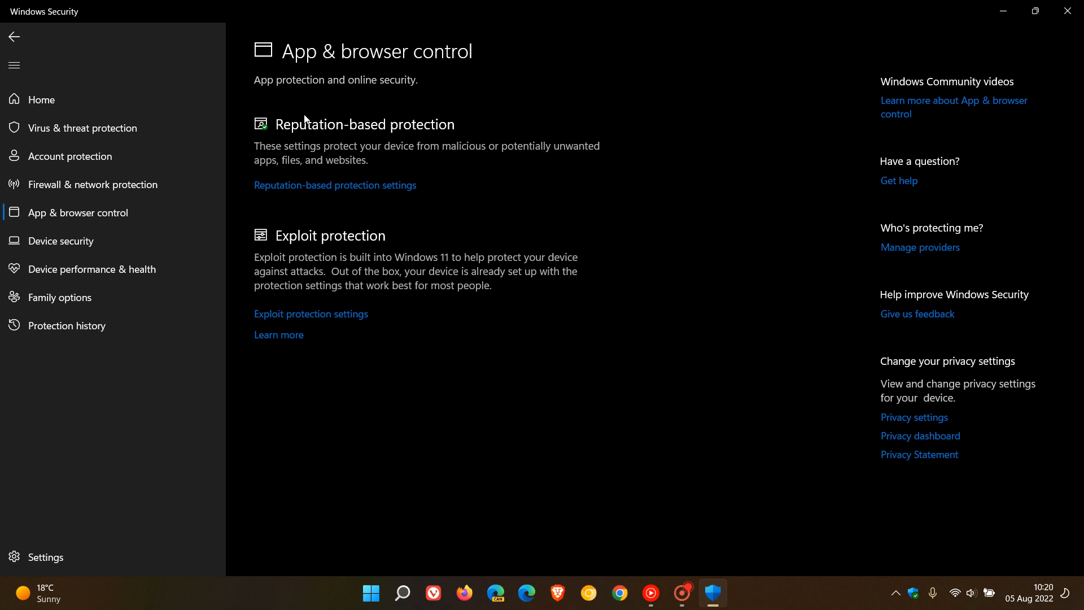
mouse_move(387, 101)
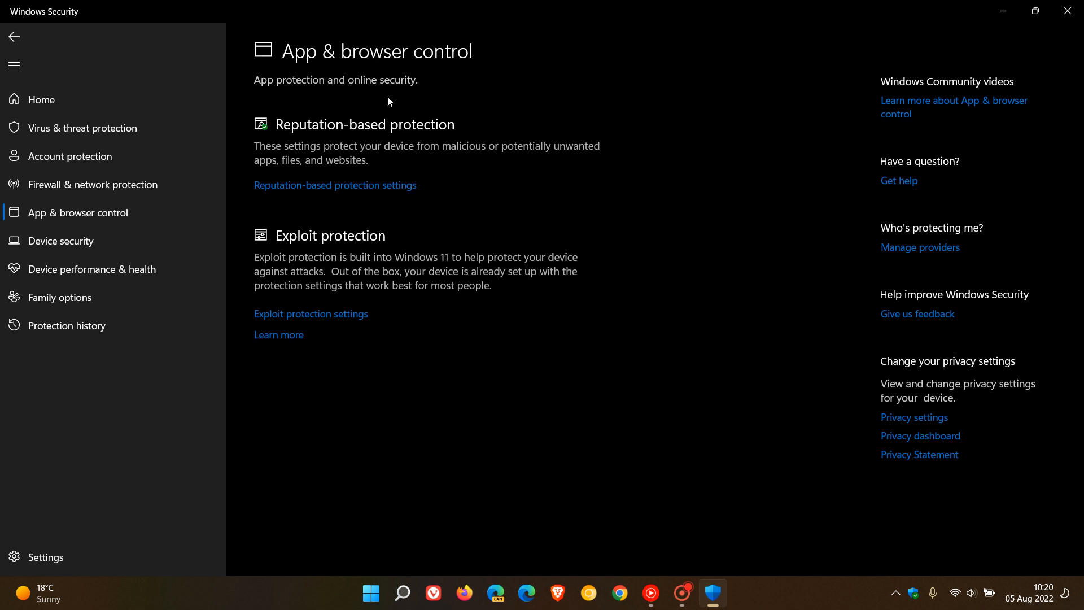
mouse_move(800, 279)
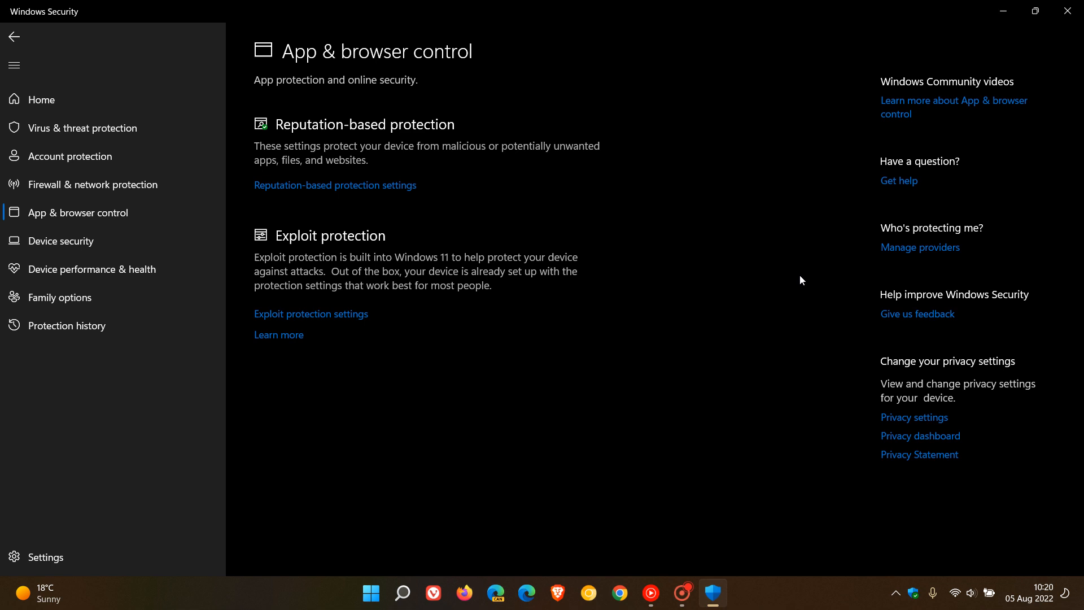
mouse_move(794, 271)
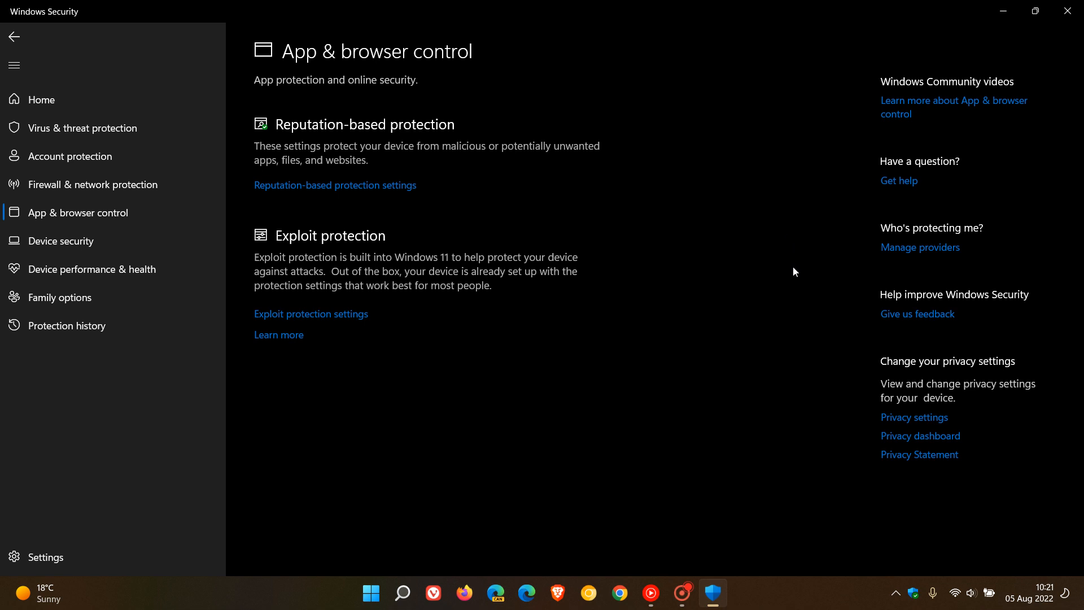
mouse_move(764, 224)
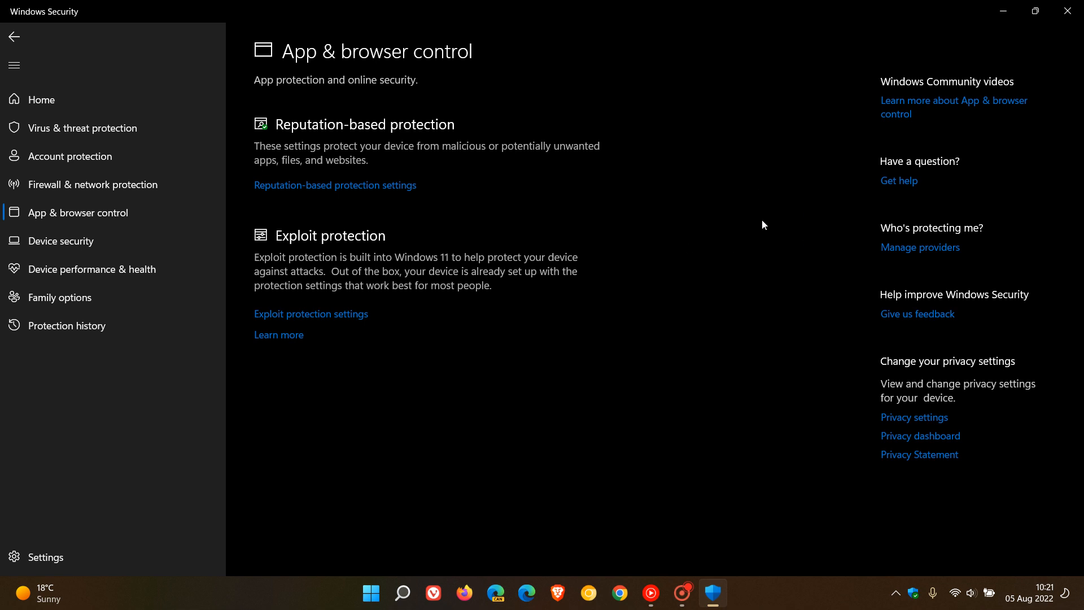
mouse_move(741, 228)
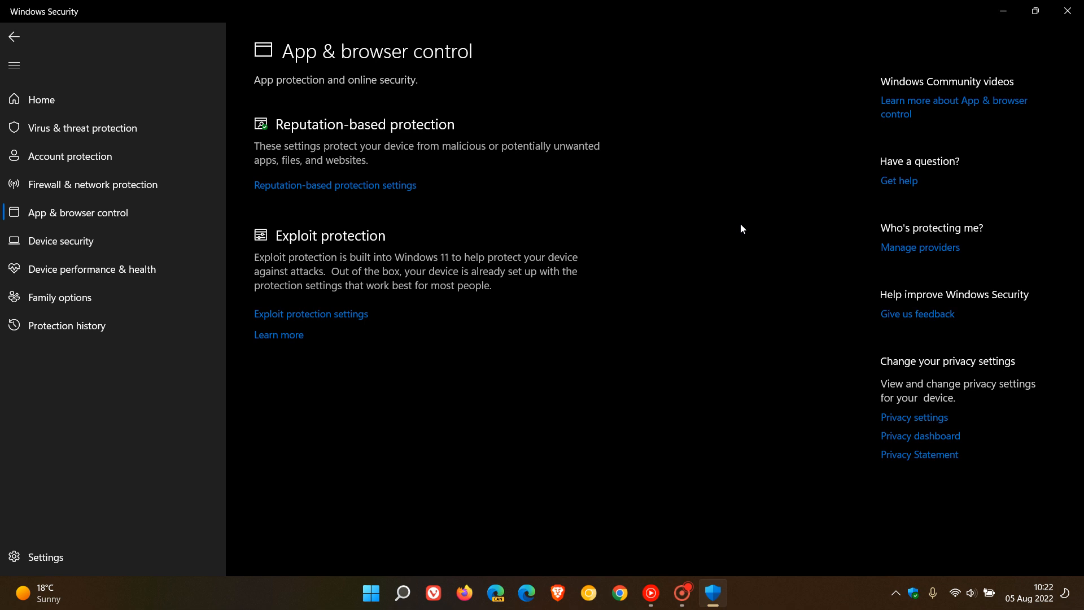
mouse_move(759, 213)
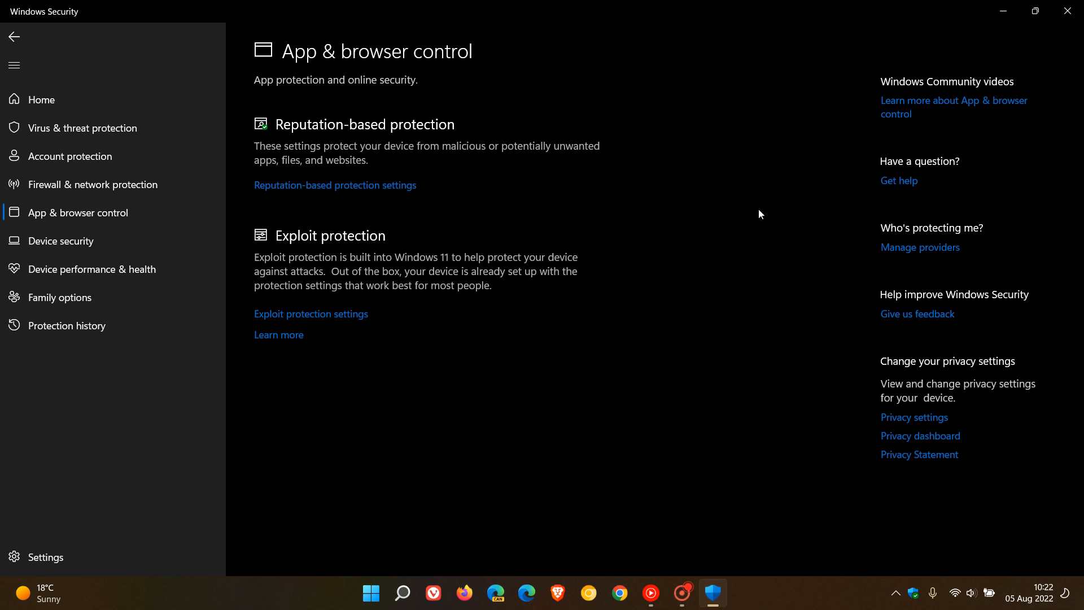
mouse_move(739, 209)
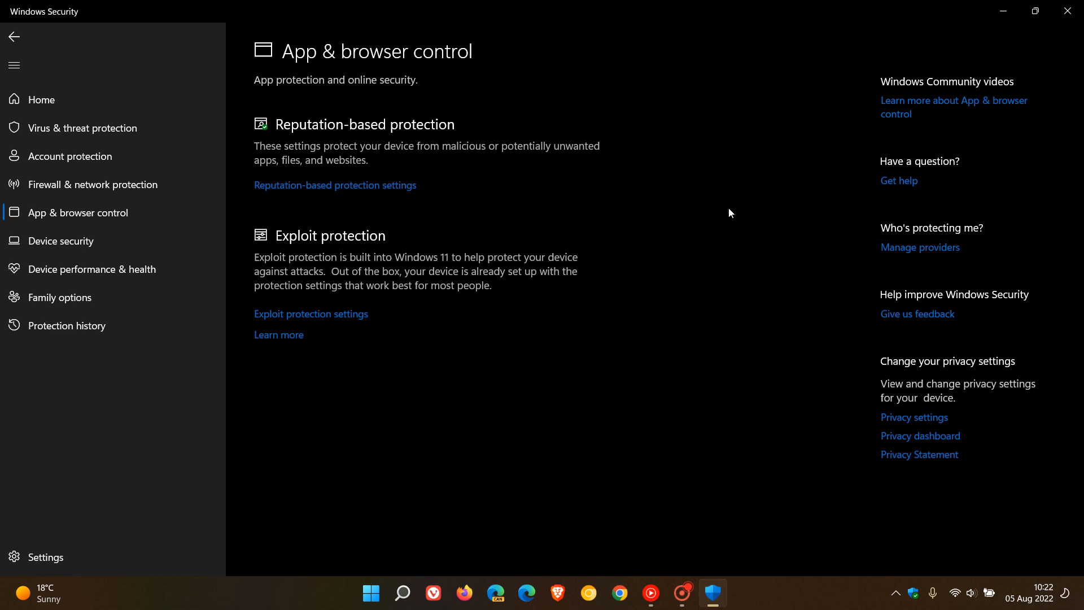
mouse_move(723, 234)
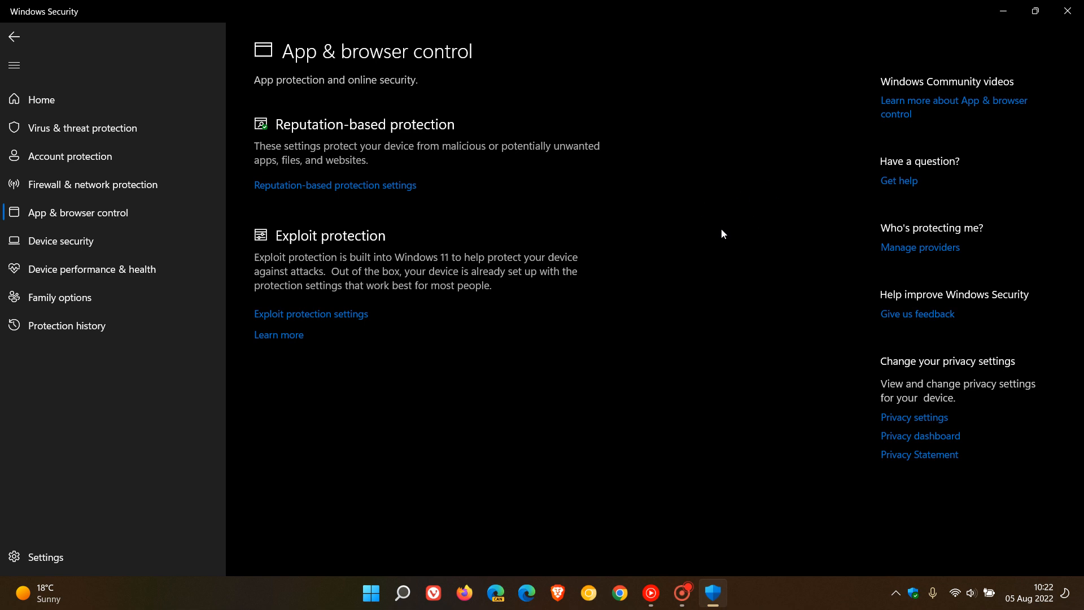
mouse_move(776, 222)
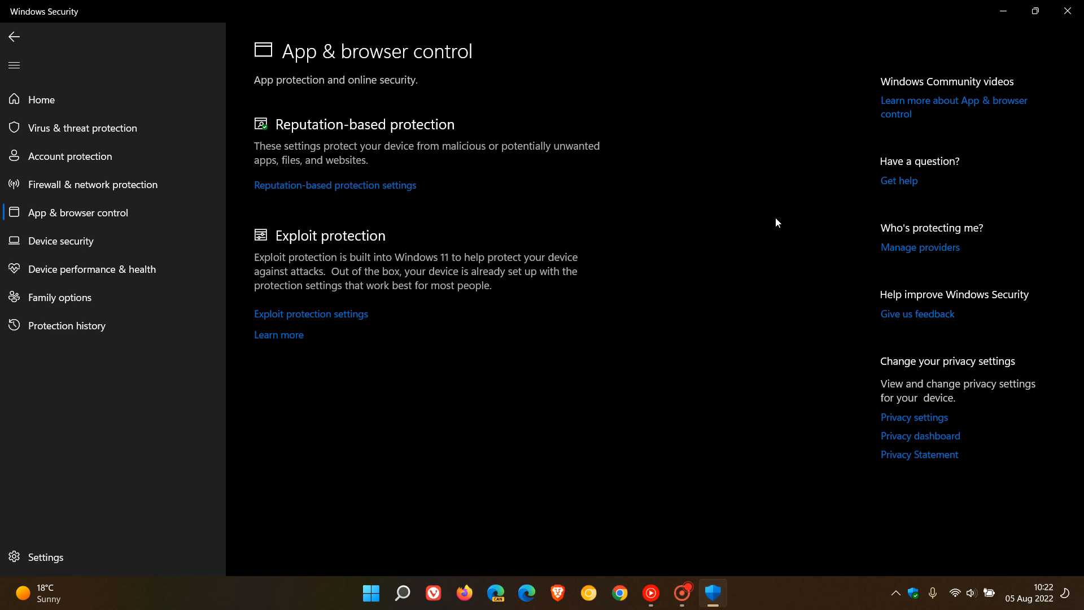
mouse_move(810, 207)
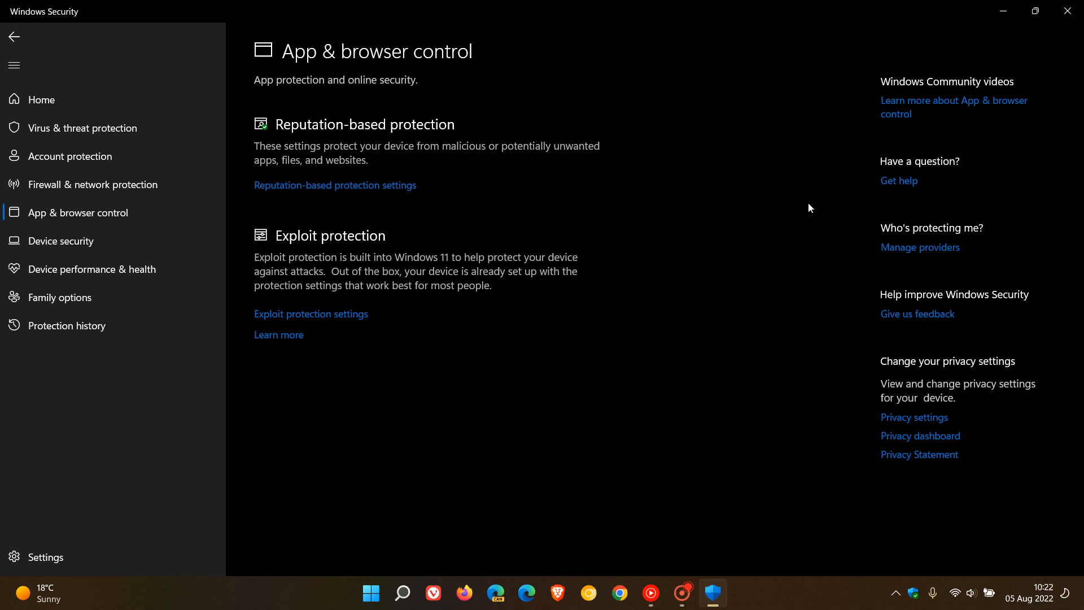
mouse_move(748, 219)
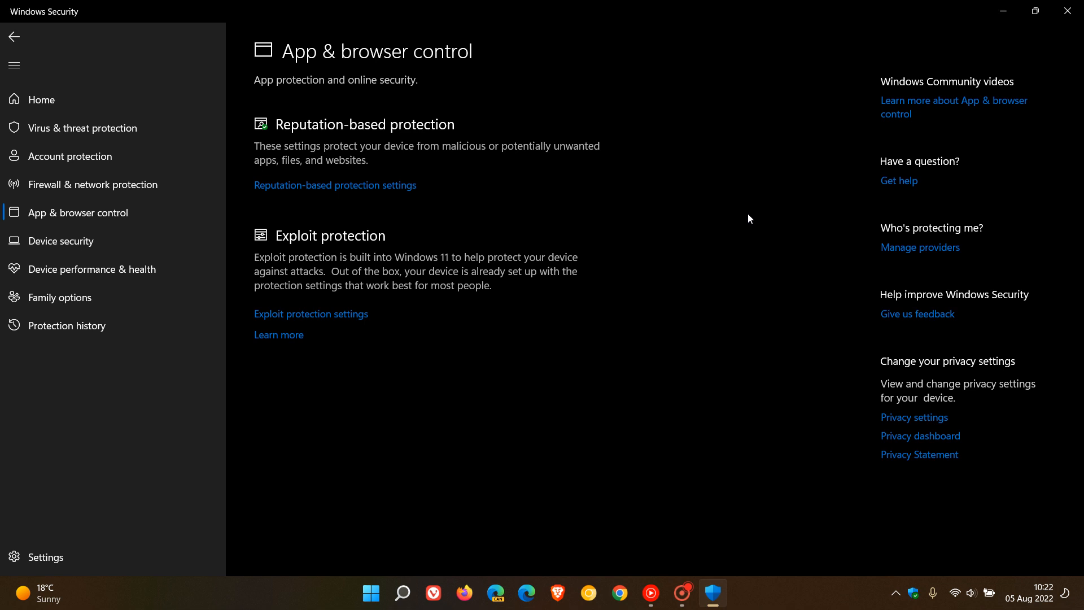
mouse_move(786, 220)
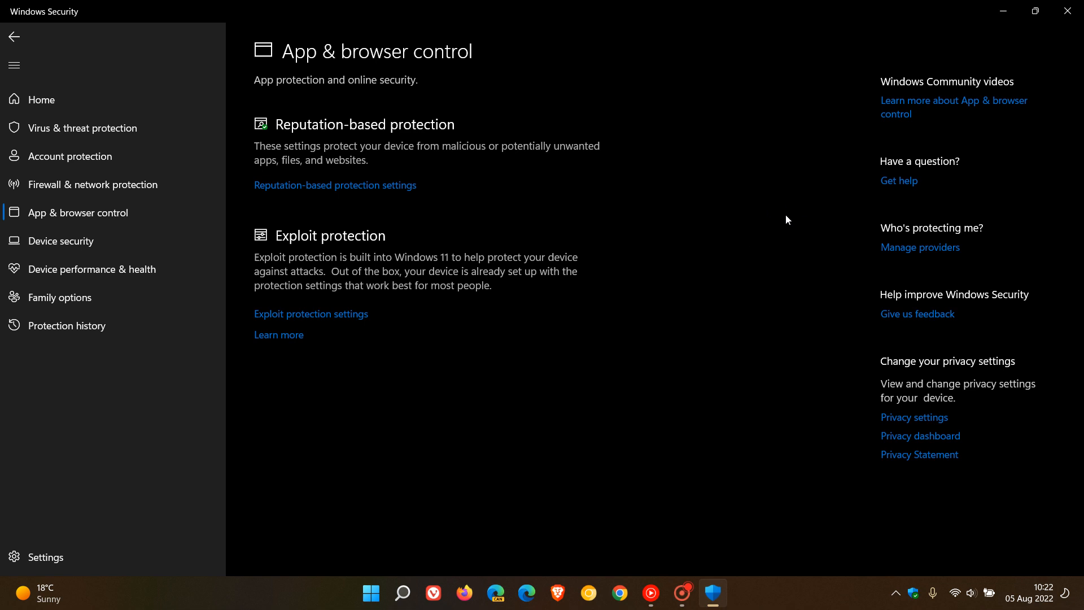
mouse_move(742, 151)
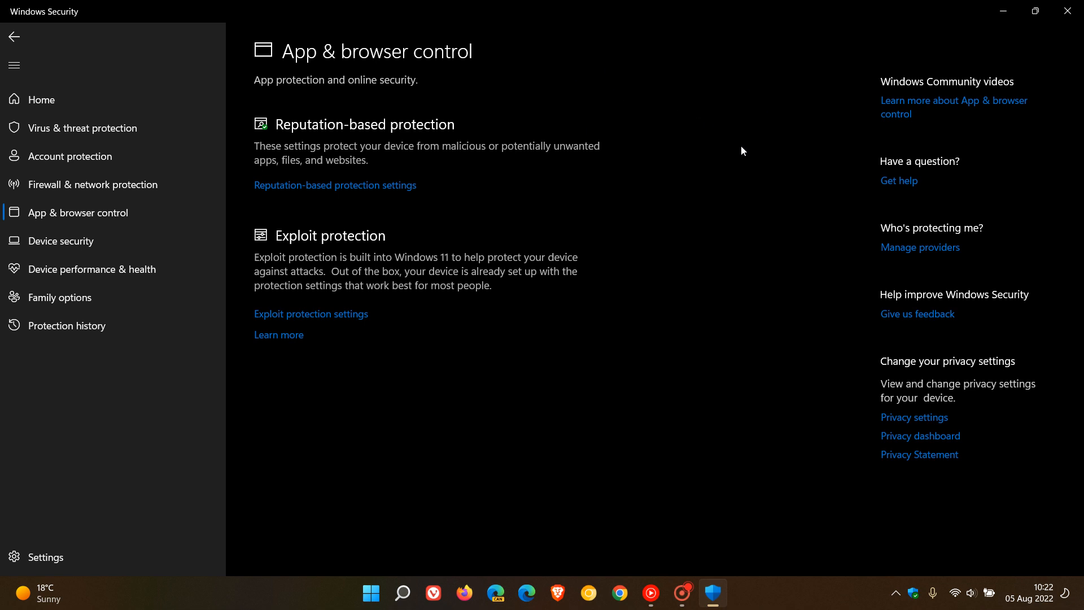
mouse_move(775, 195)
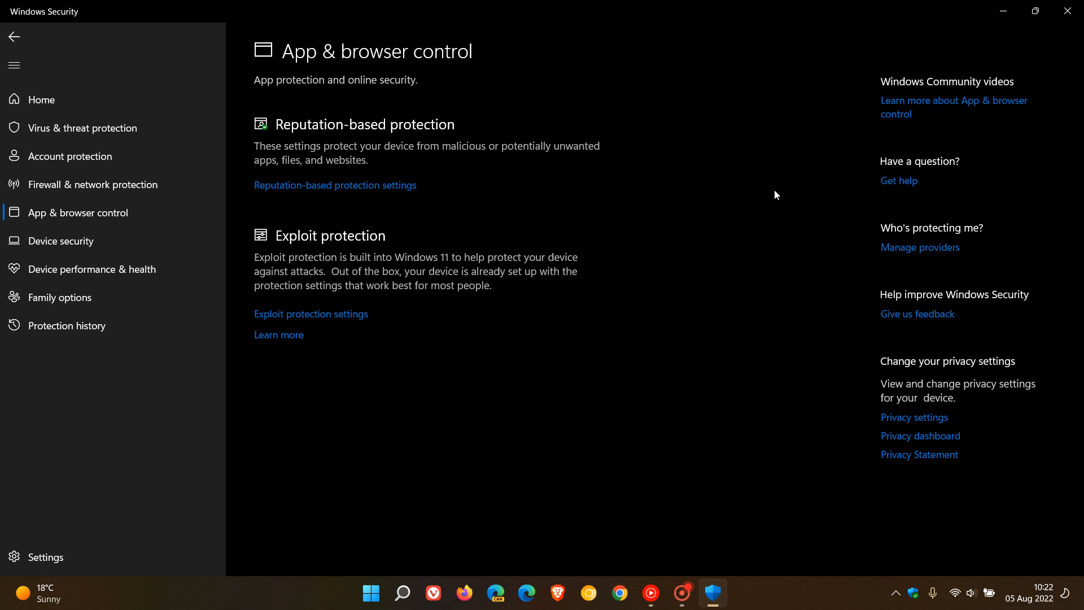
mouse_move(745, 207)
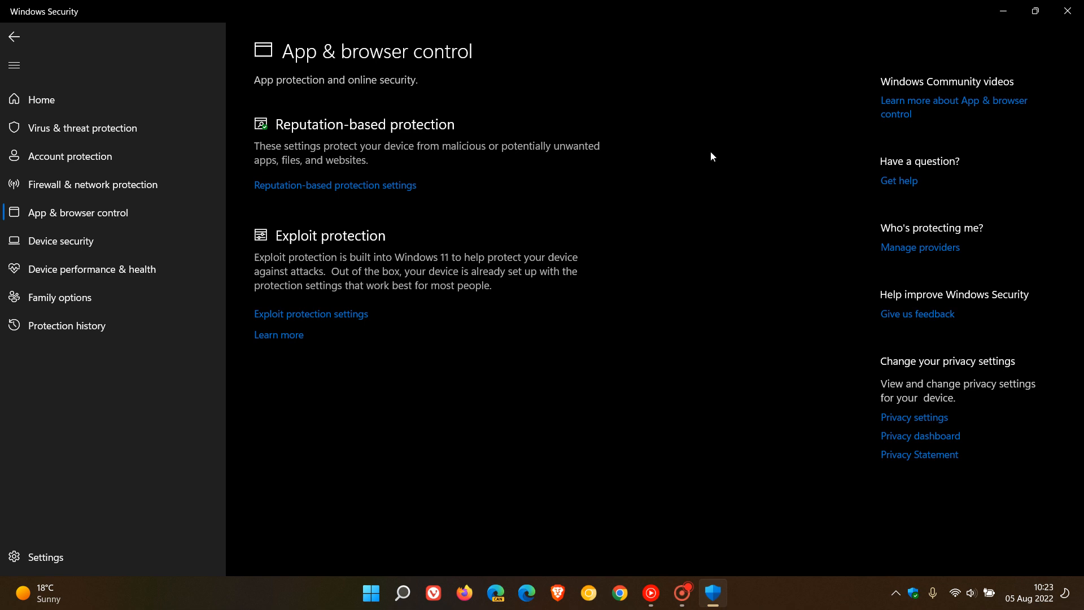
mouse_move(736, 168)
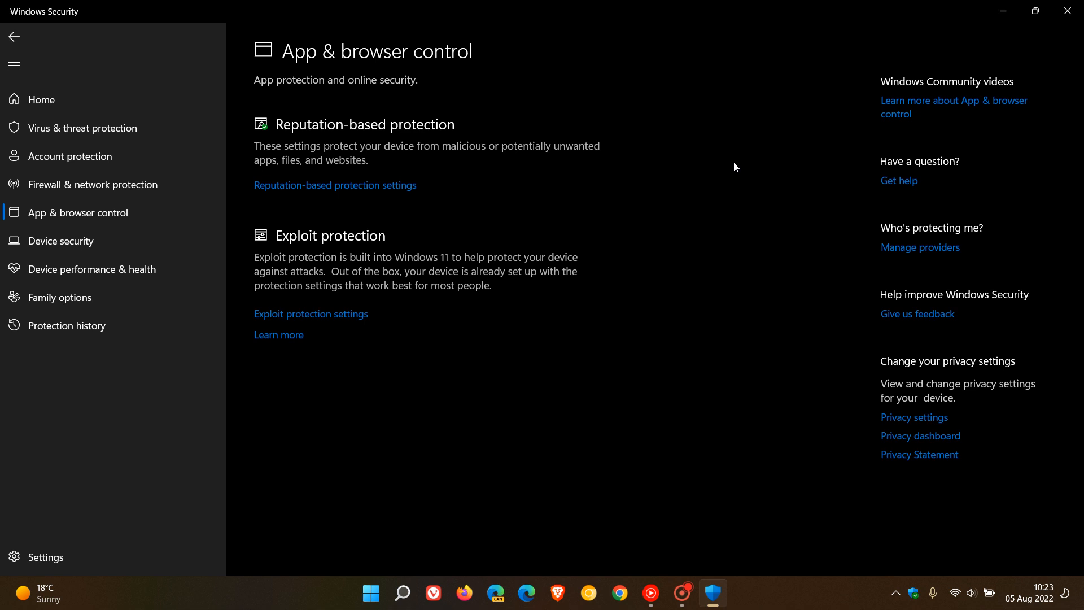
mouse_move(757, 203)
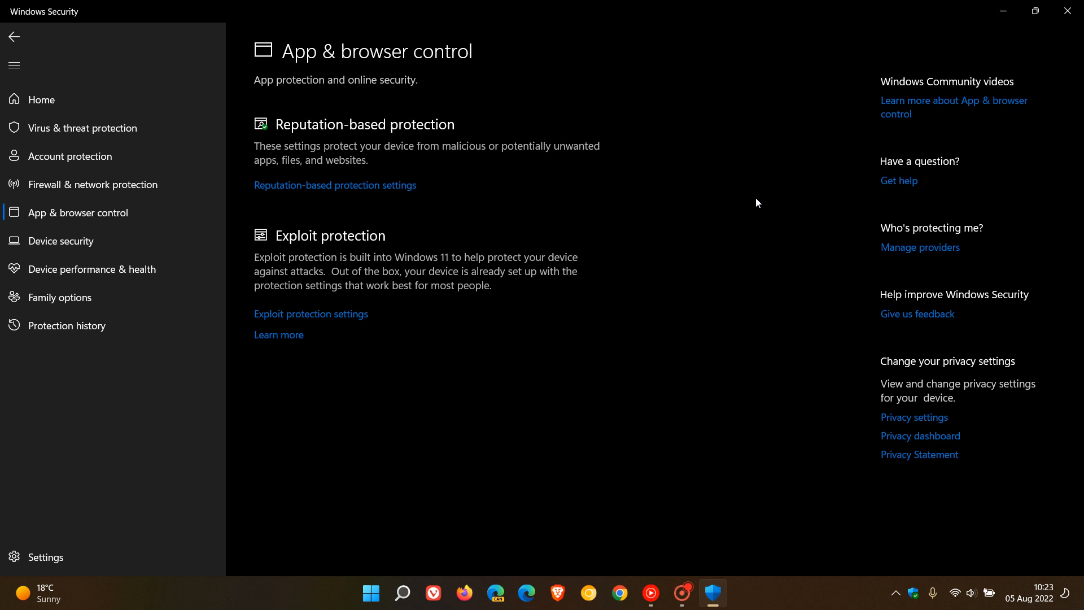
mouse_move(776, 206)
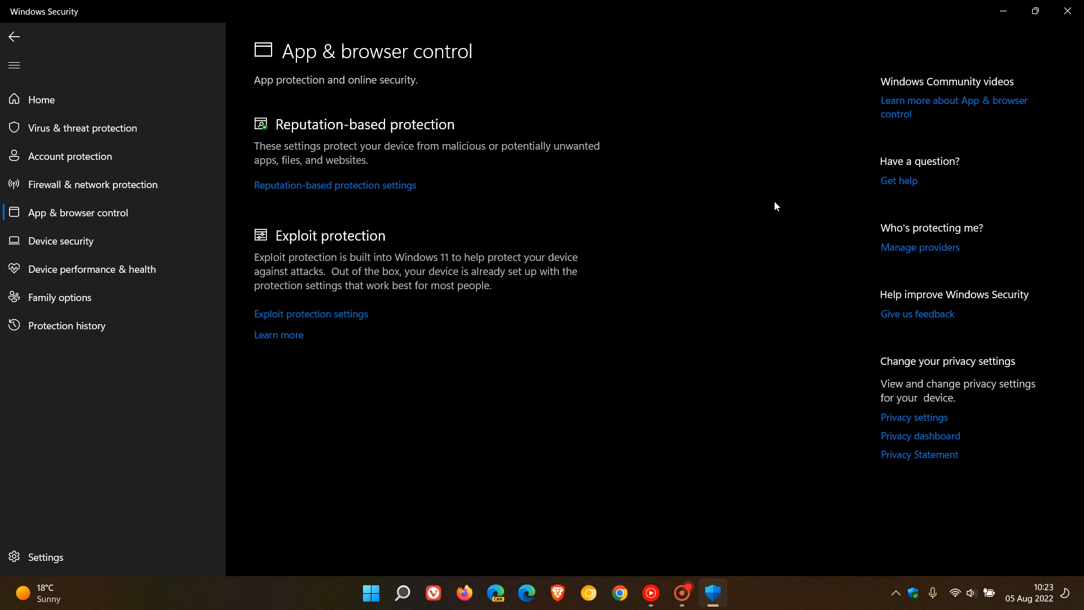
mouse_move(751, 153)
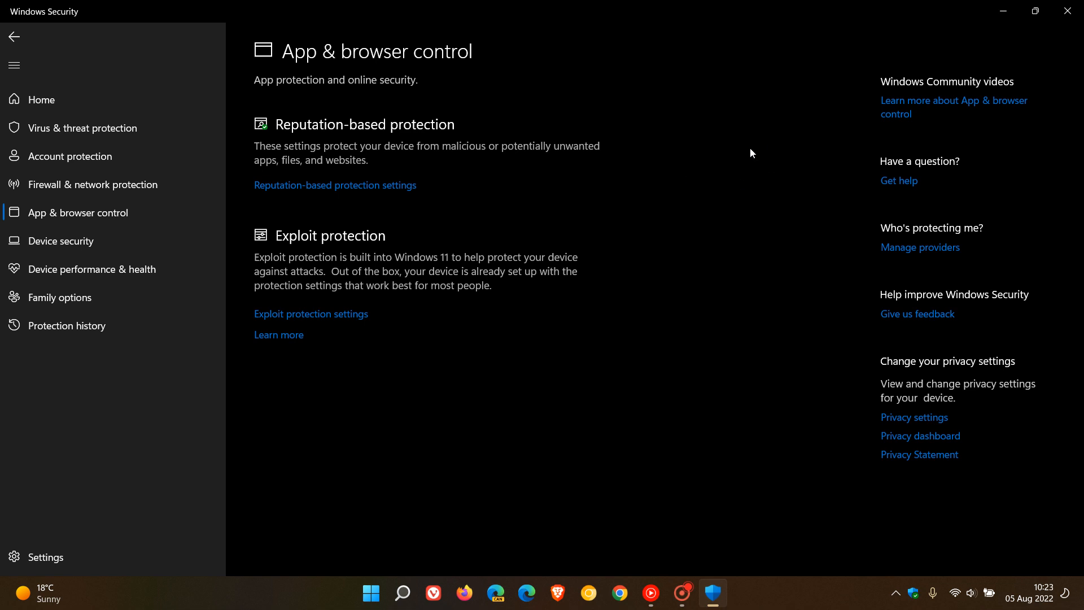